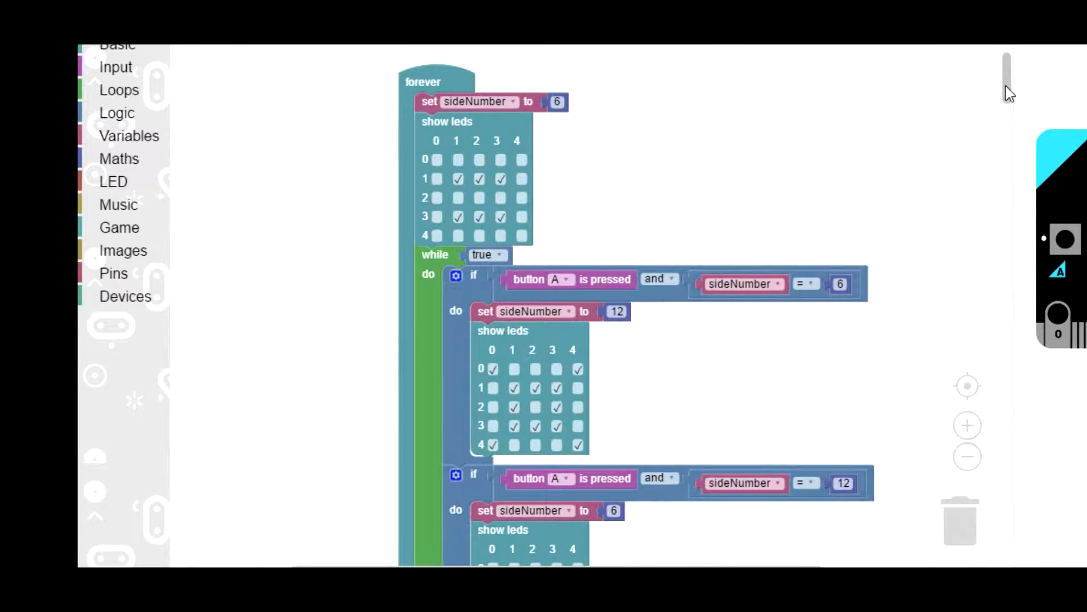
pyautogui.scroll(-3)
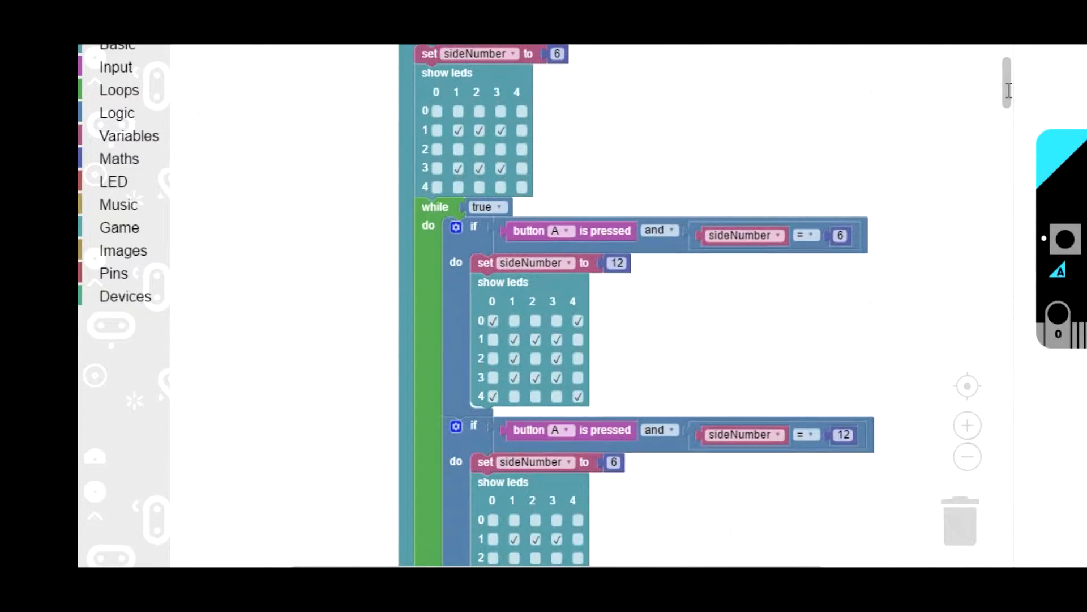
pyautogui.moveTo(982, 94)
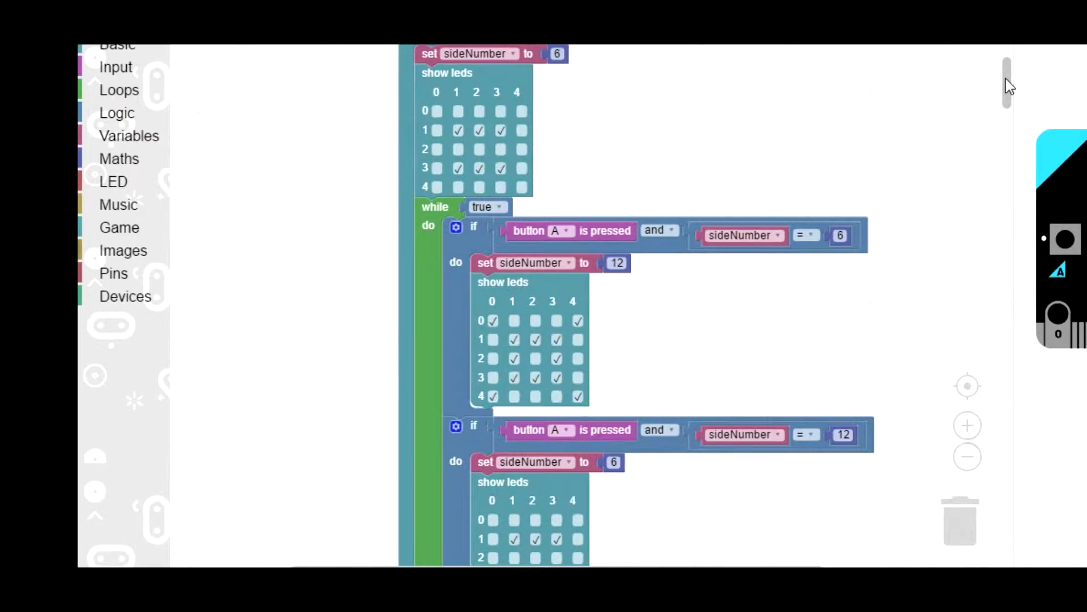
pyautogui.scroll(-3)
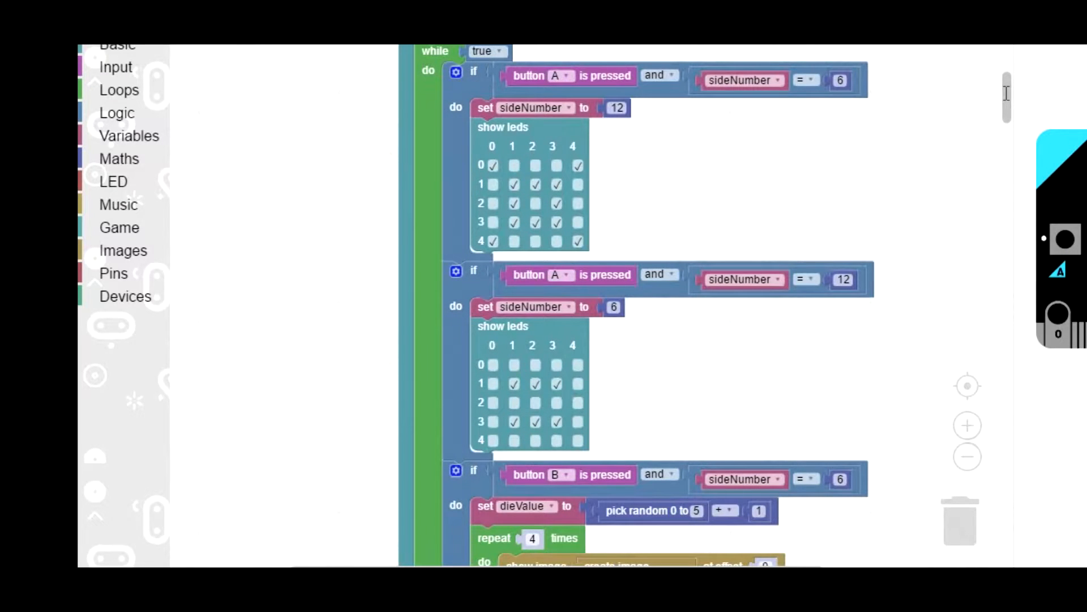
pyautogui.moveTo(1009, 97)
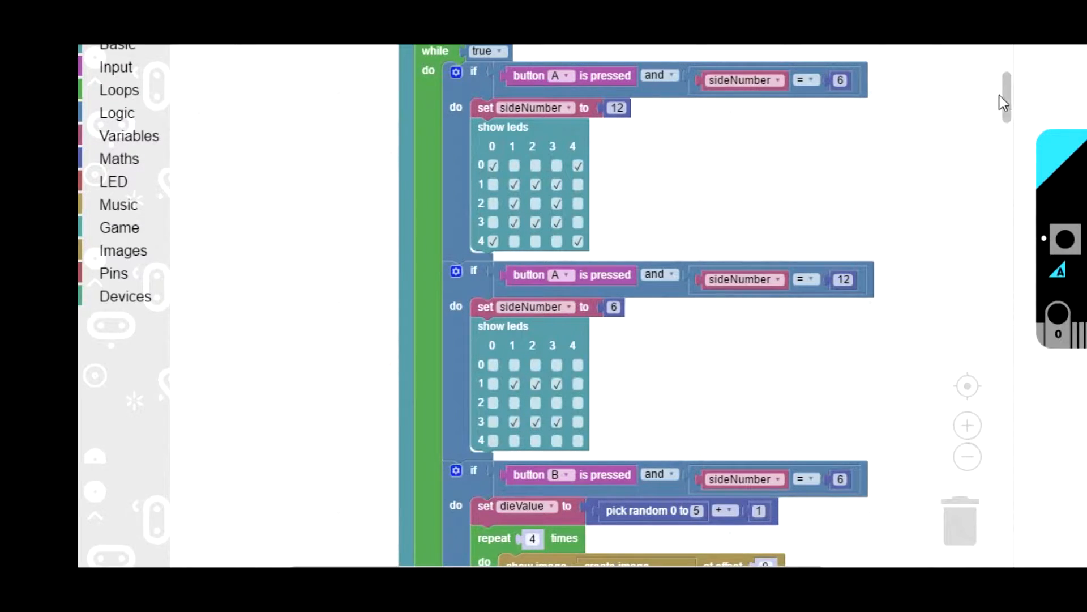
pyautogui.scroll(-3)
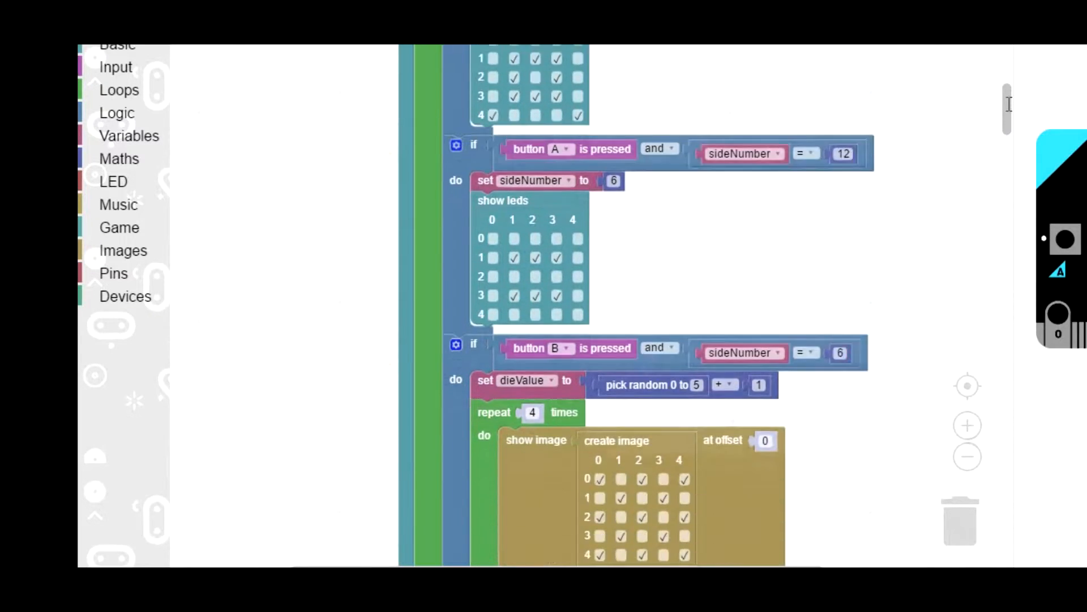
pyautogui.scroll(-3)
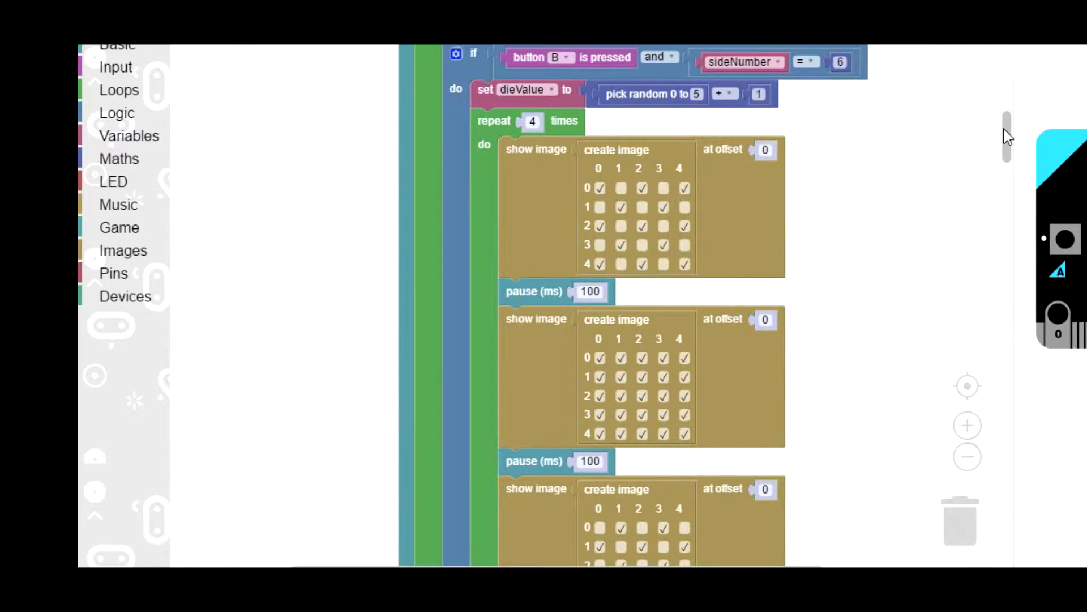
pyautogui.scroll(-3)
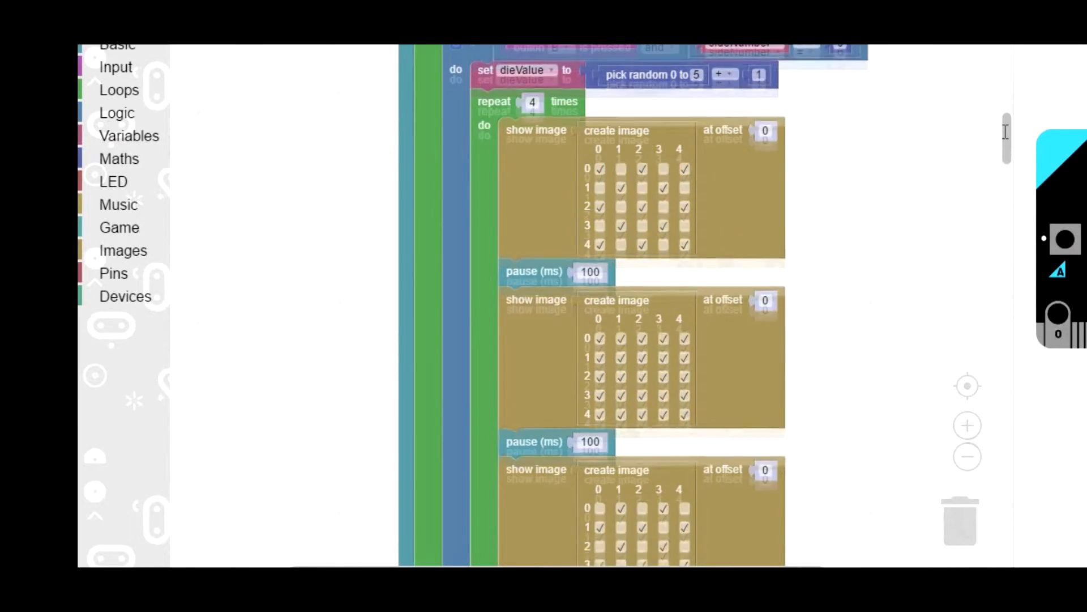
pyautogui.scroll(-3)
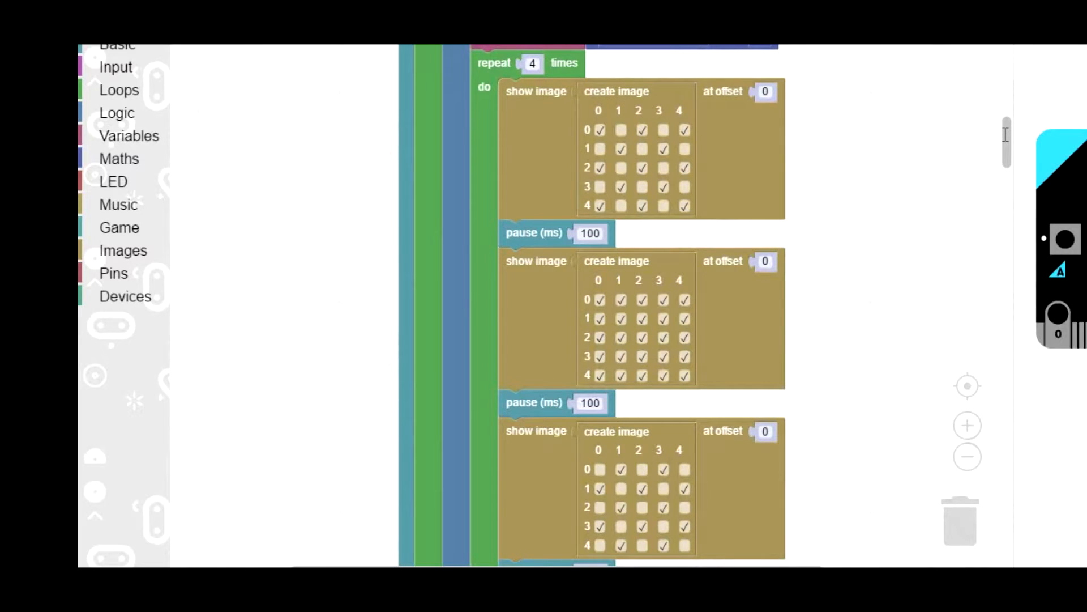
pyautogui.moveTo(1007, 142)
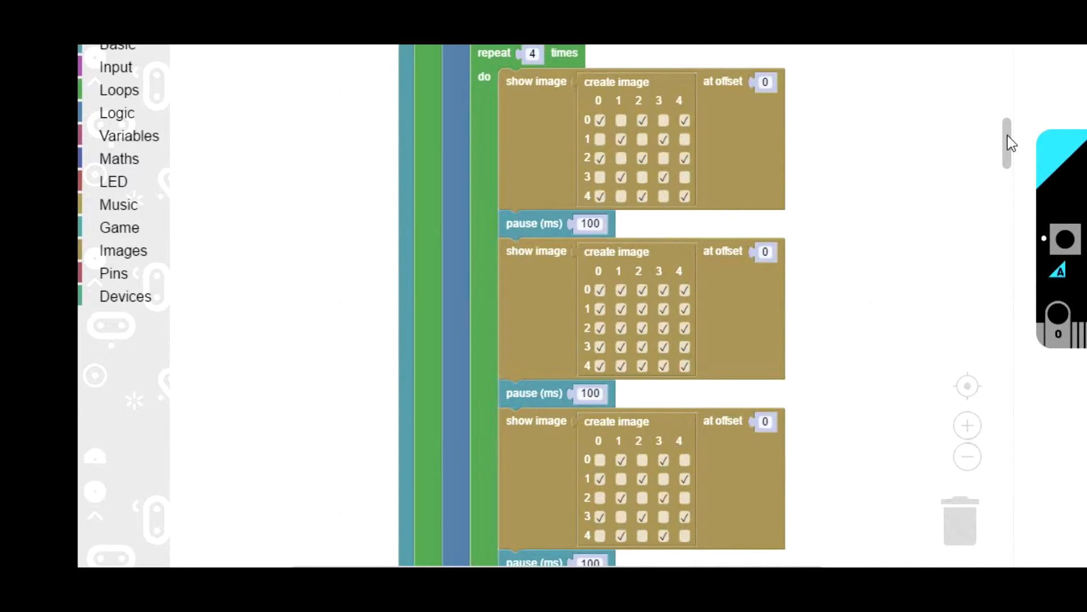
pyautogui.scroll(-3)
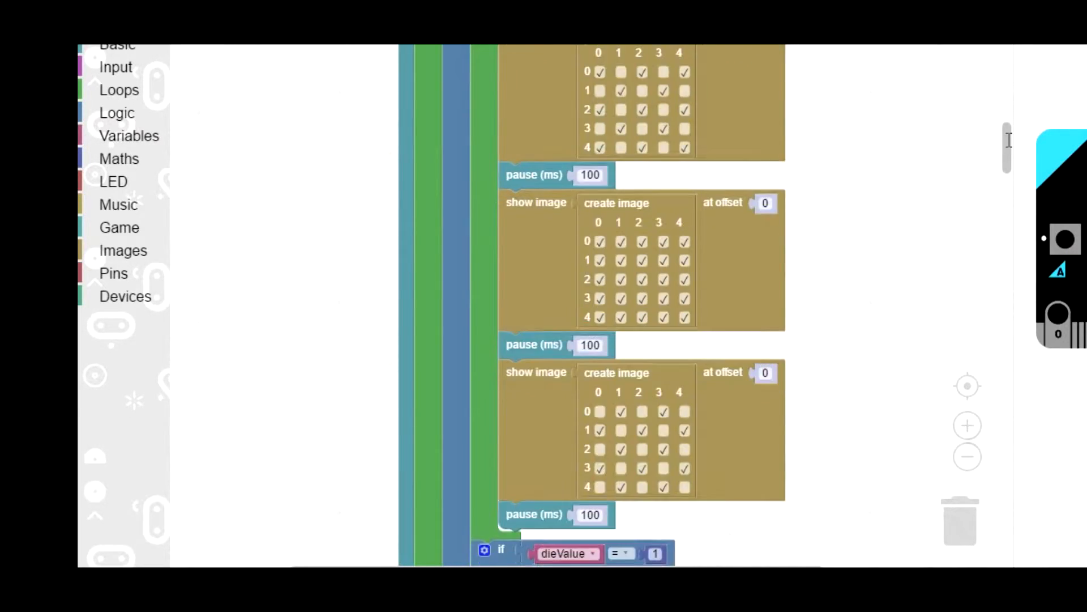
pyautogui.scroll(-3)
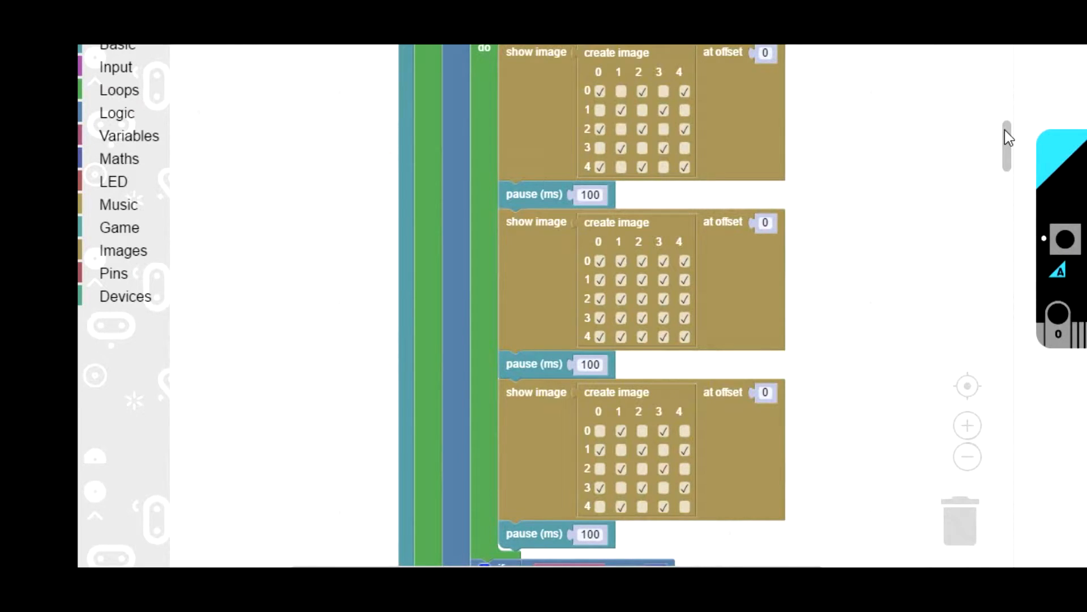
pyautogui.scroll(-3)
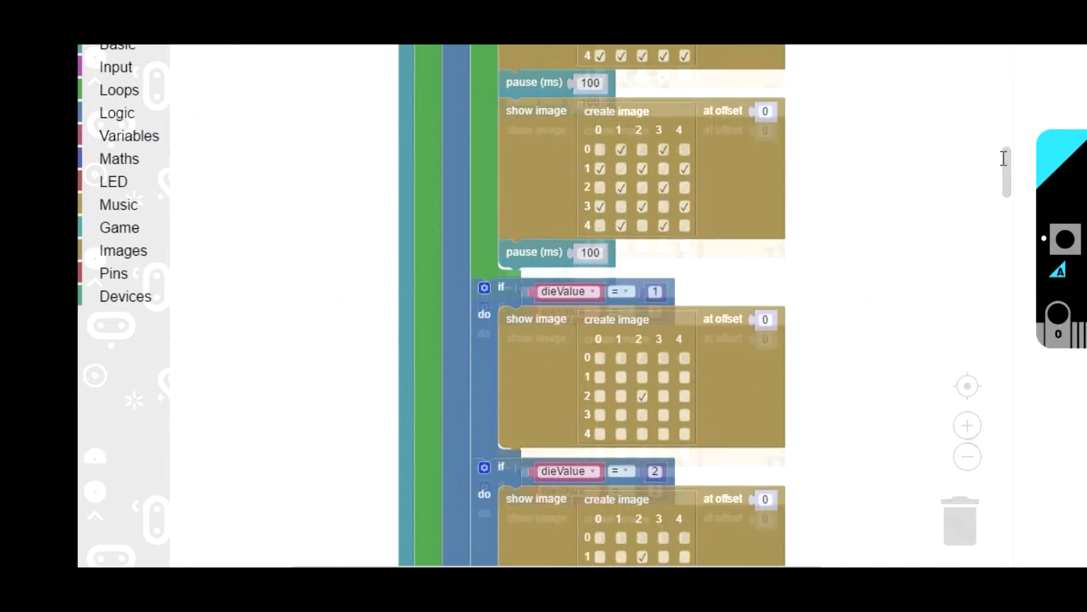
pyautogui.scroll(-3)
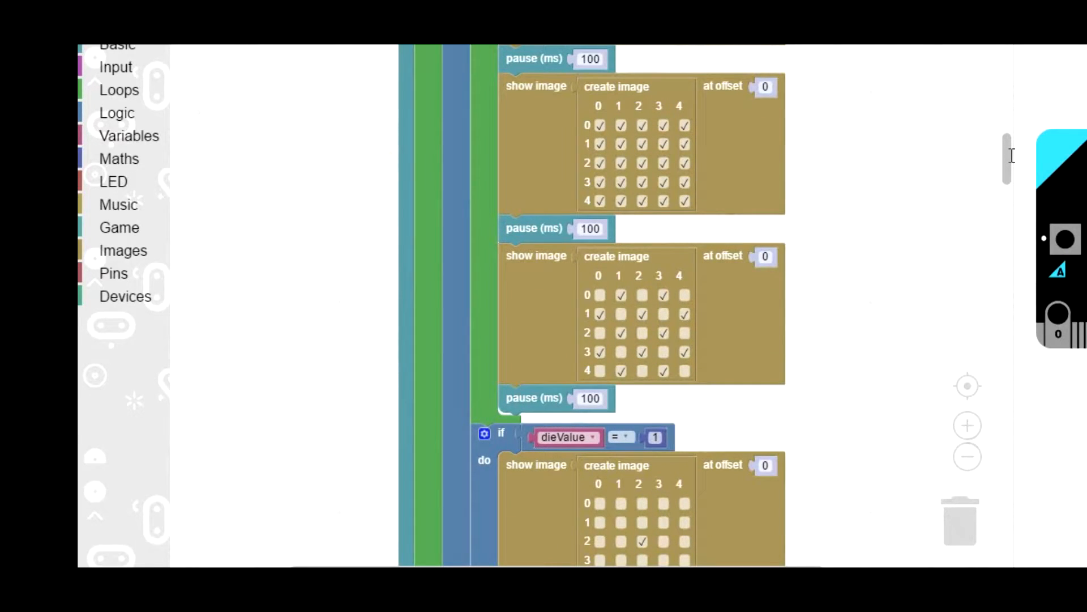
pyautogui.scroll(-3)
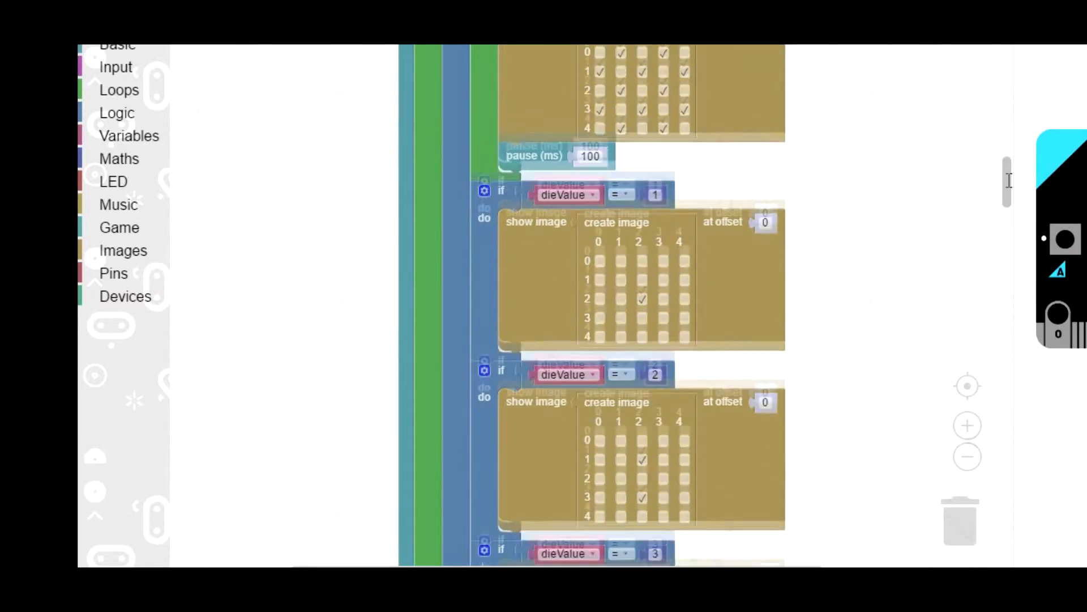
pyautogui.scroll(-3)
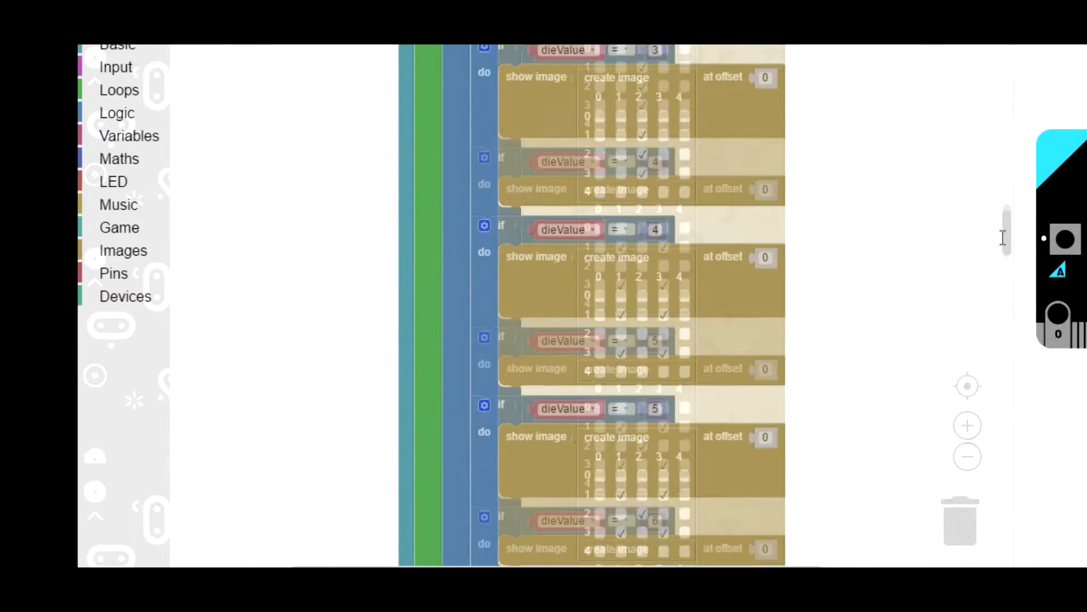
pyautogui.scroll(-3)
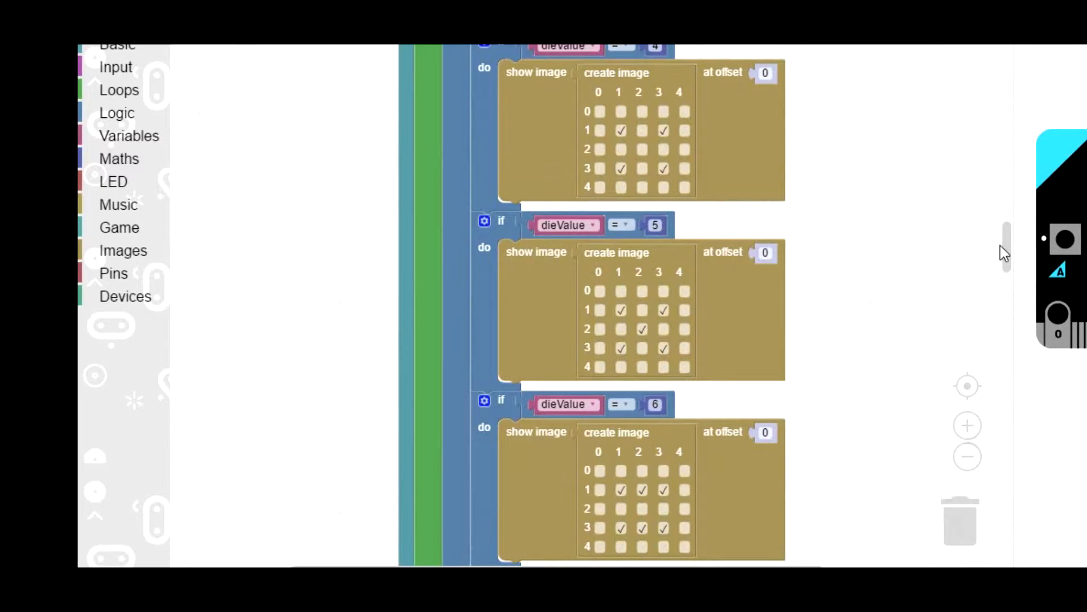
pyautogui.scroll(-3)
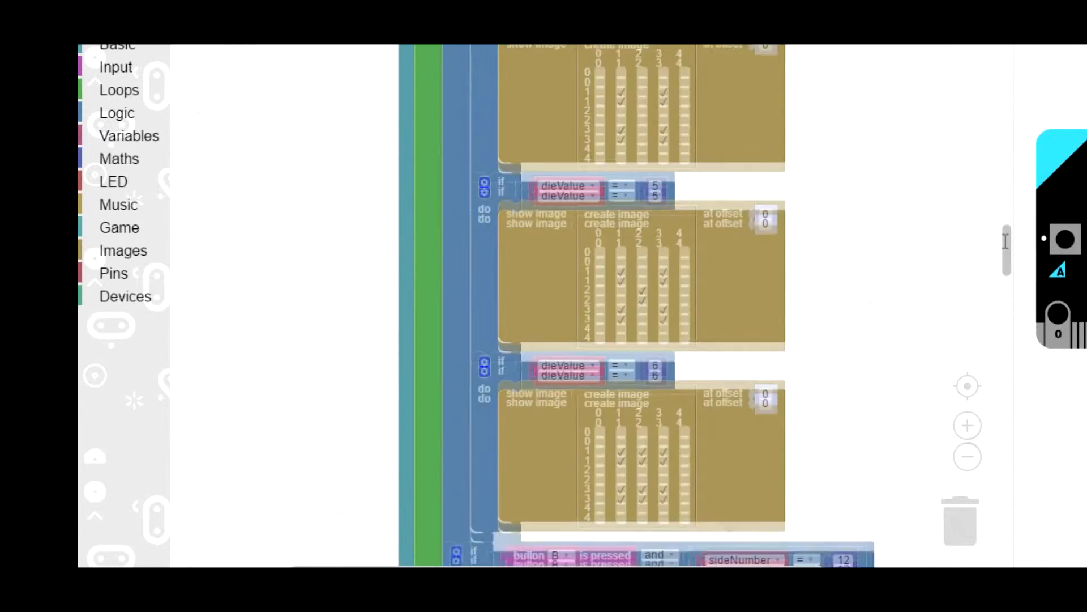
pyautogui.scroll(-3)
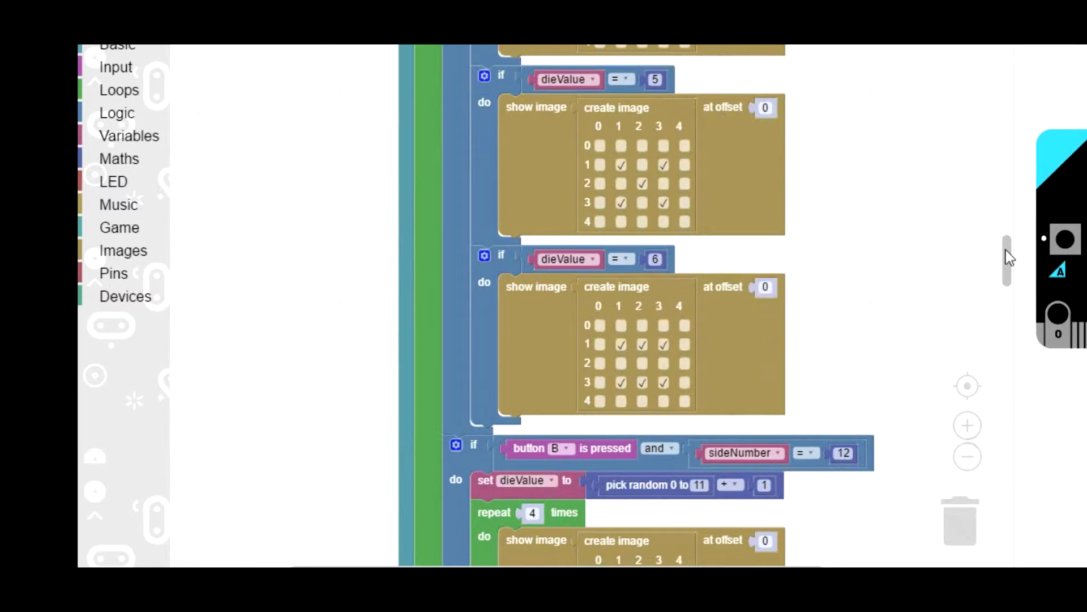
pyautogui.scroll(-3)
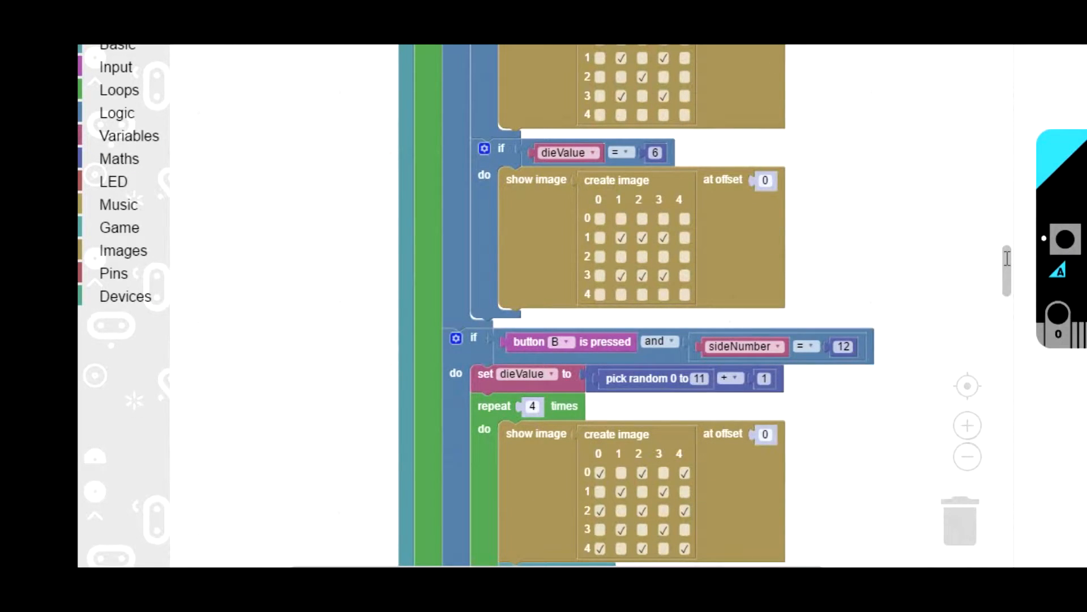
pyautogui.scroll(-3)
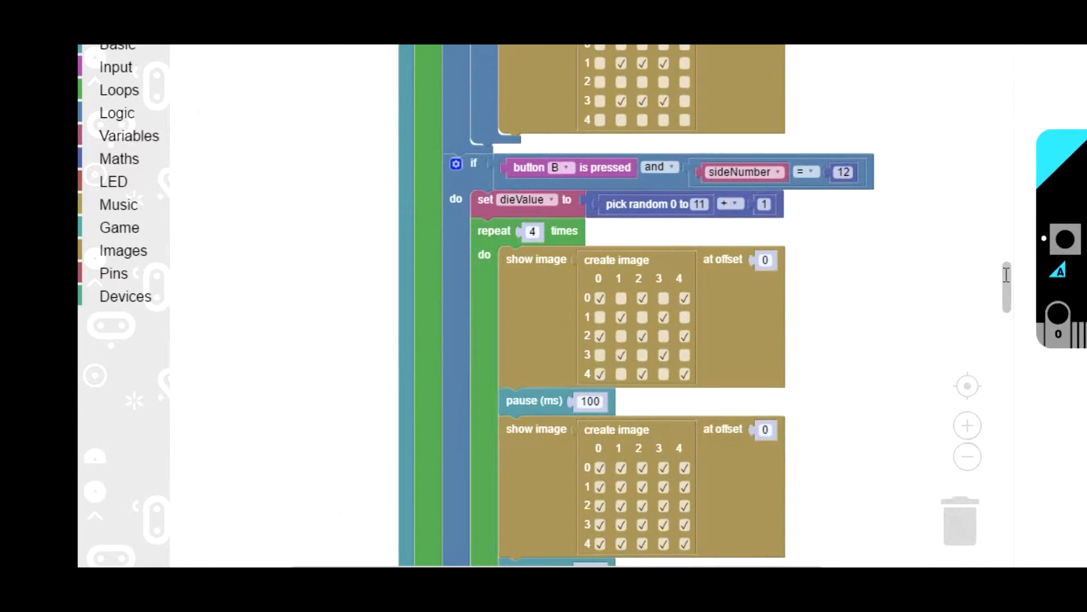
pyautogui.moveTo(1009, 281)
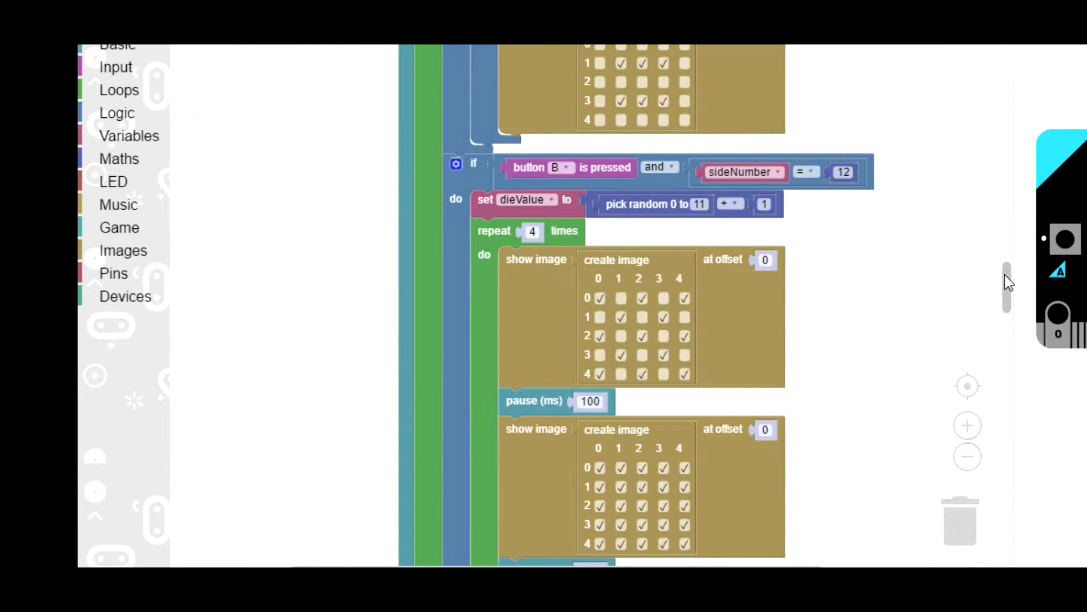
pyautogui.scroll(-3)
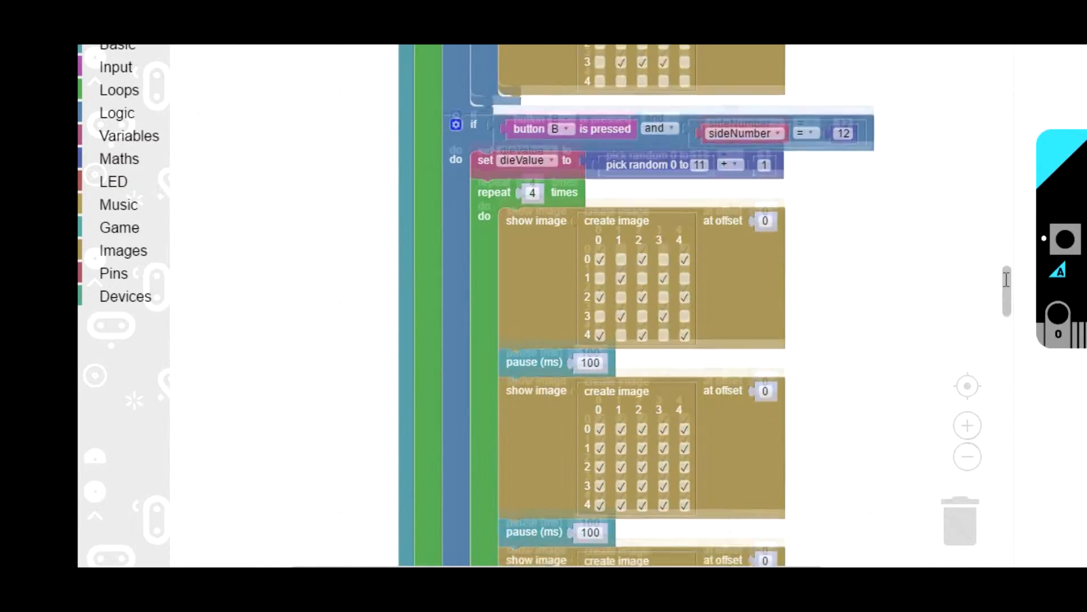
pyautogui.scroll(-3)
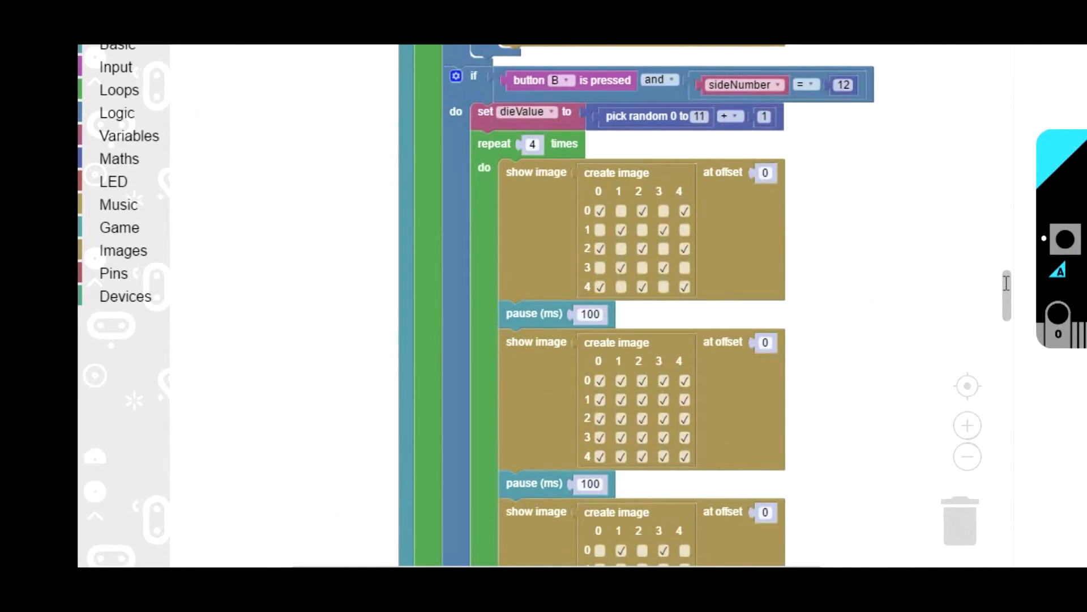
pyautogui.scroll(-3)
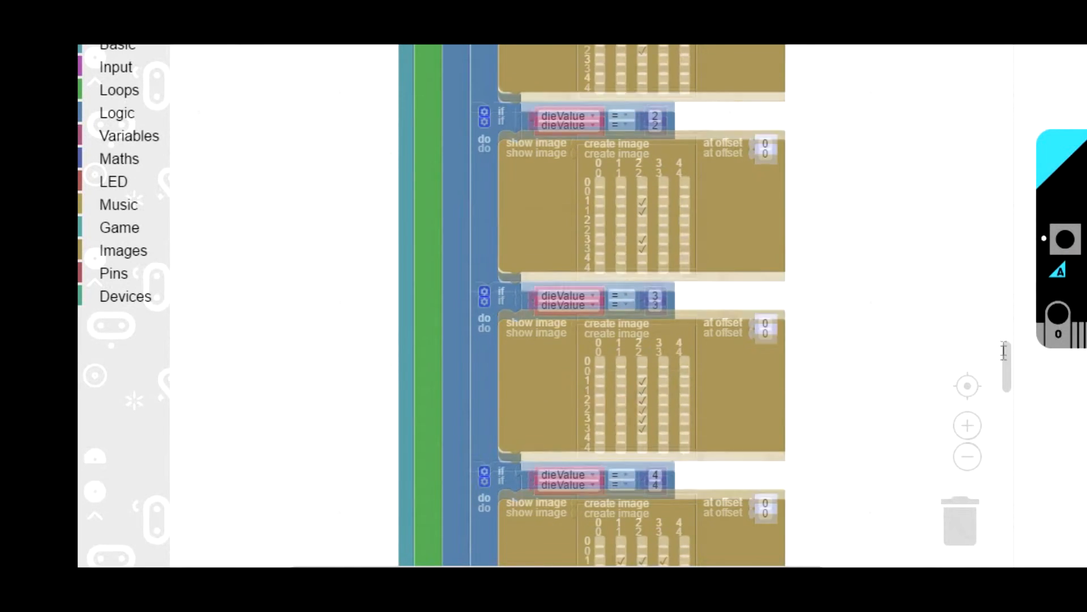
pyautogui.scroll(-3)
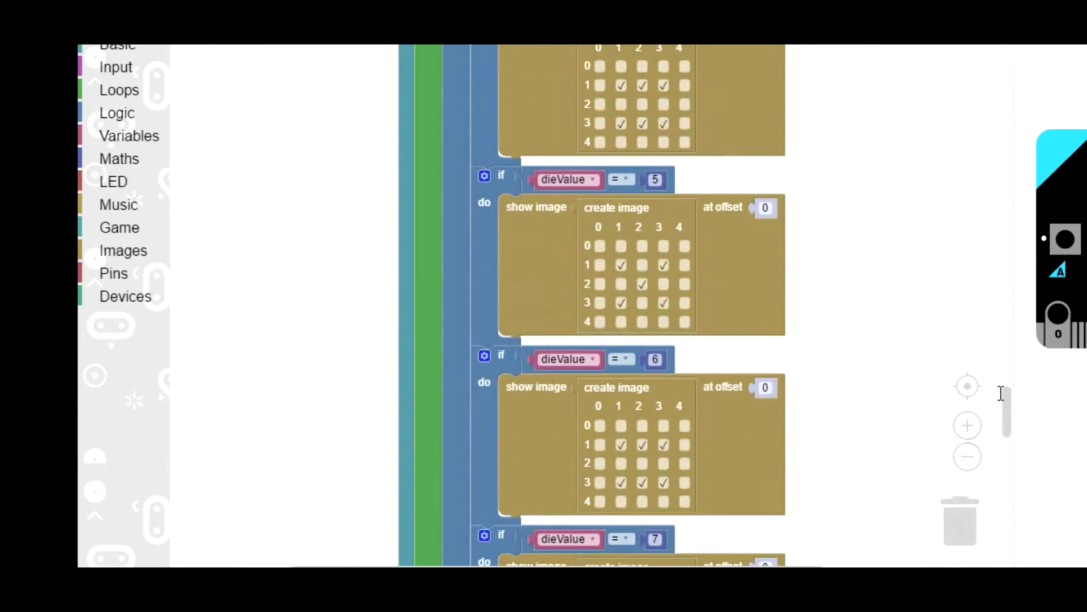
pyautogui.scroll(-3)
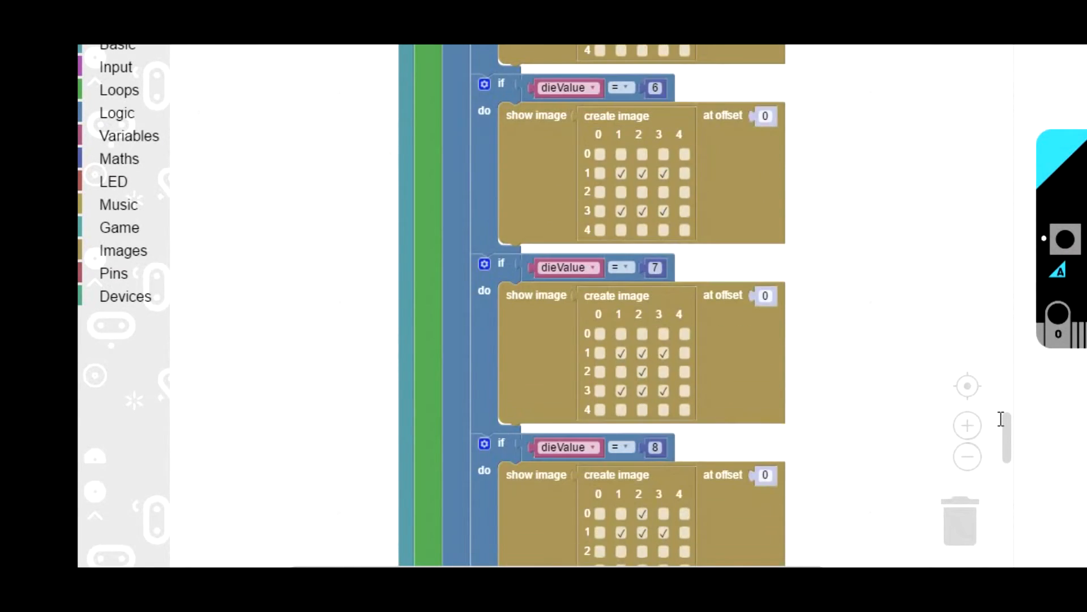
pyautogui.scroll(-3)
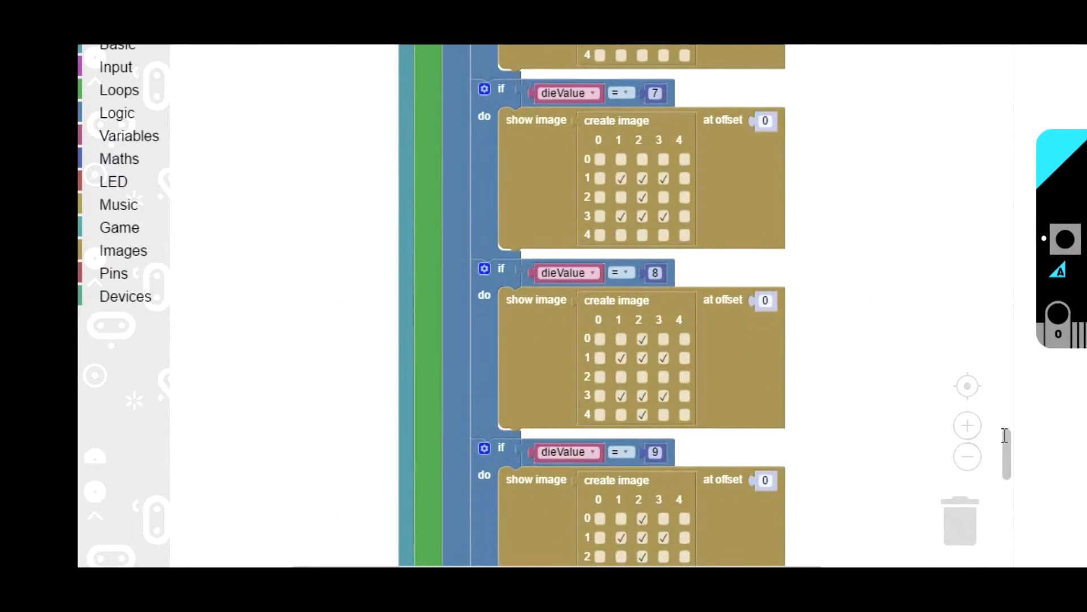
pyautogui.scroll(-3)
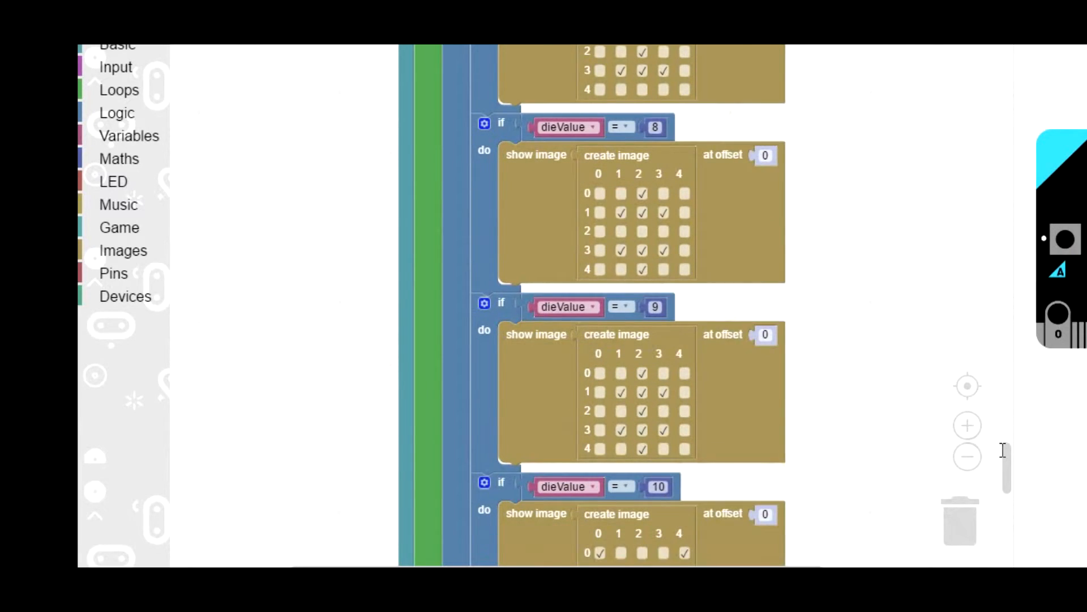
pyautogui.scroll(-3)
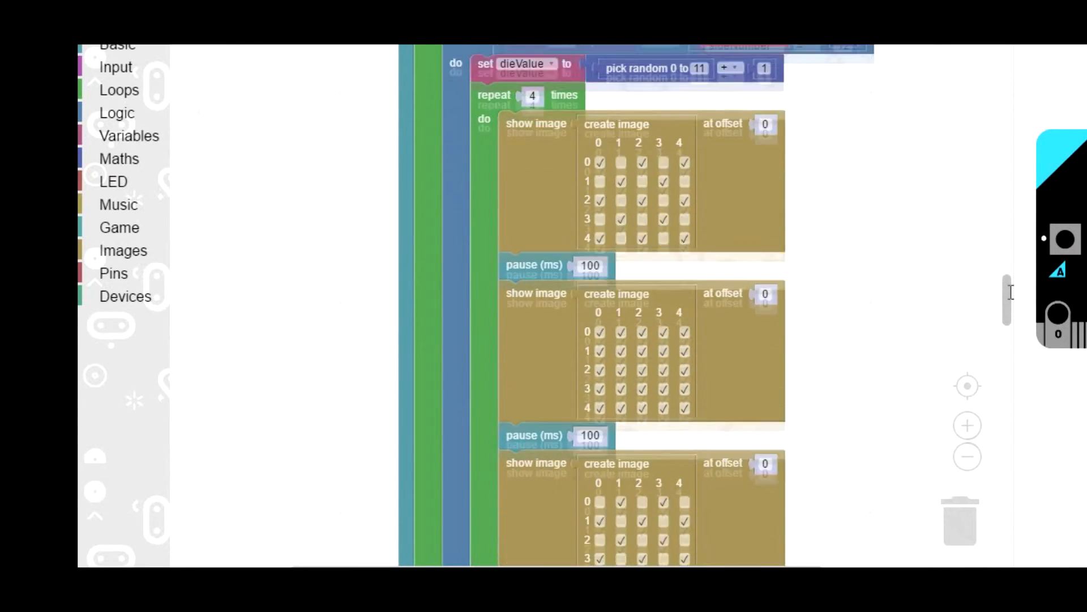
pyautogui.scroll(-3)
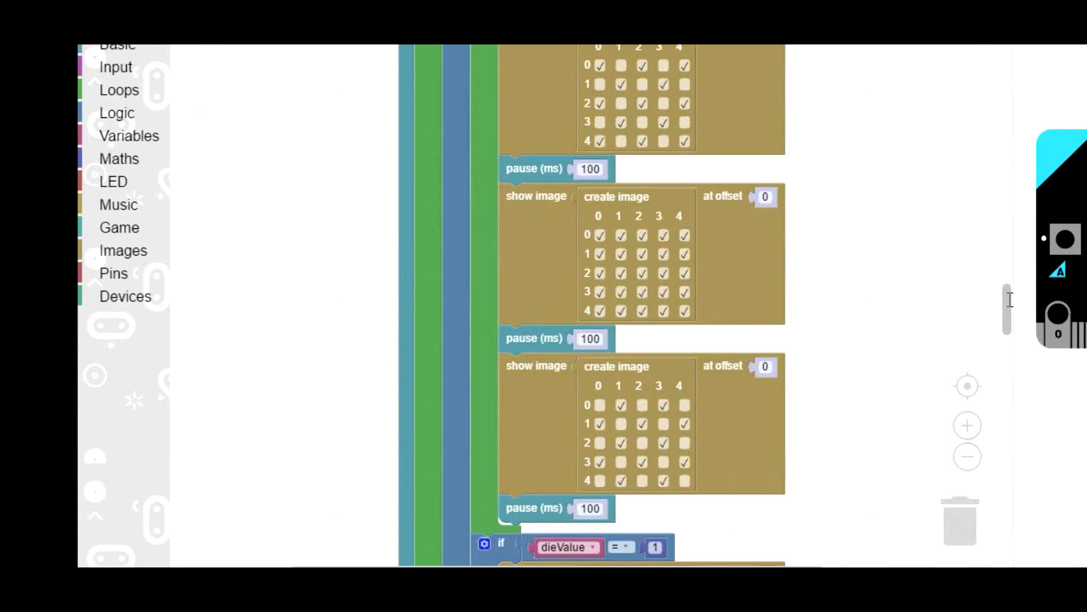
pyautogui.scroll(-3)
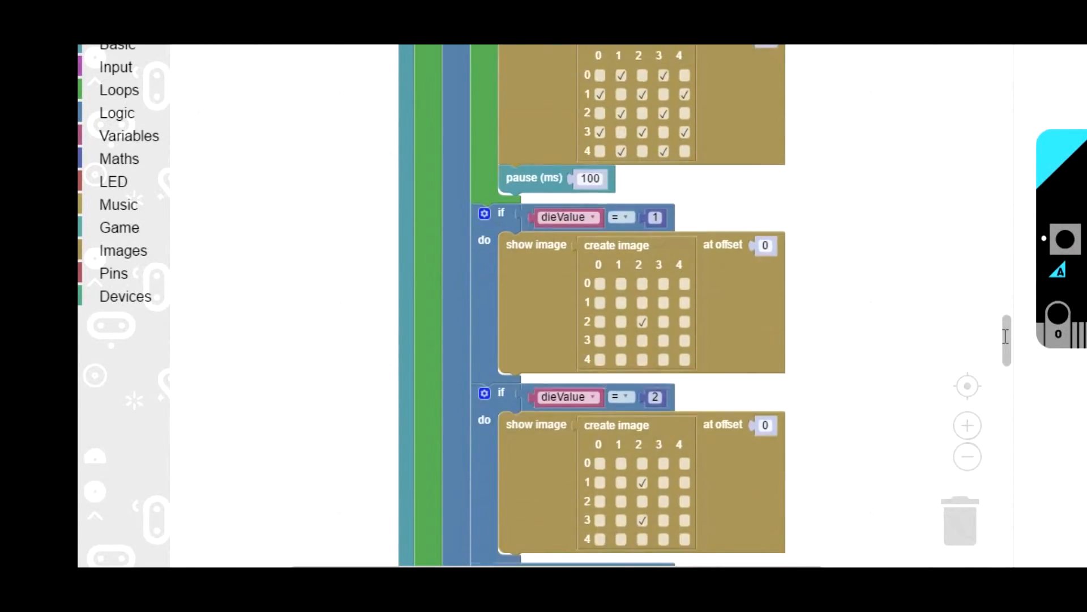
pyautogui.scroll(-3)
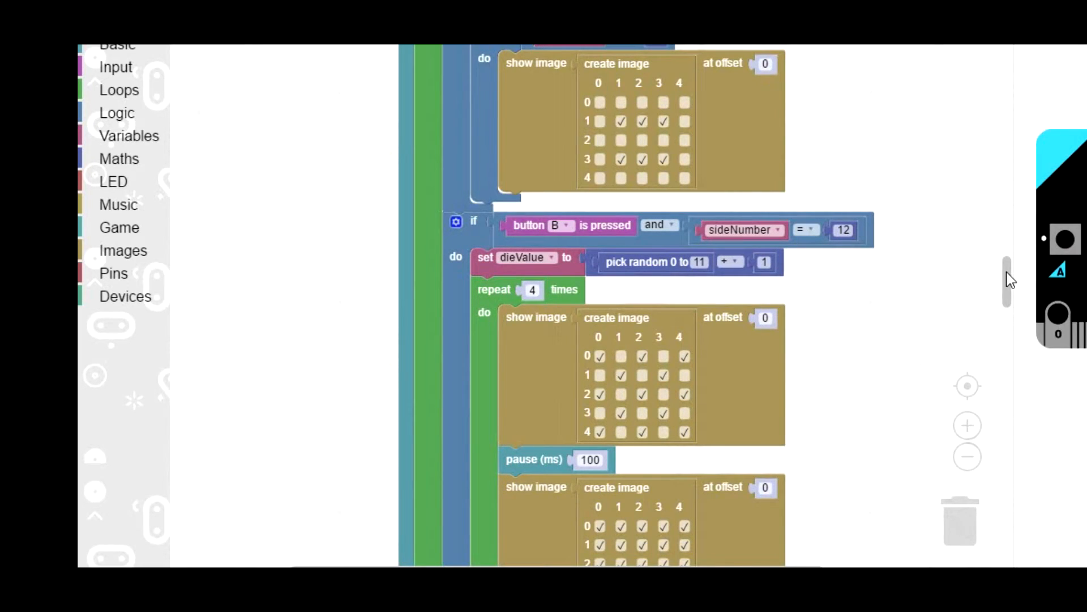
pyautogui.scroll(-3)
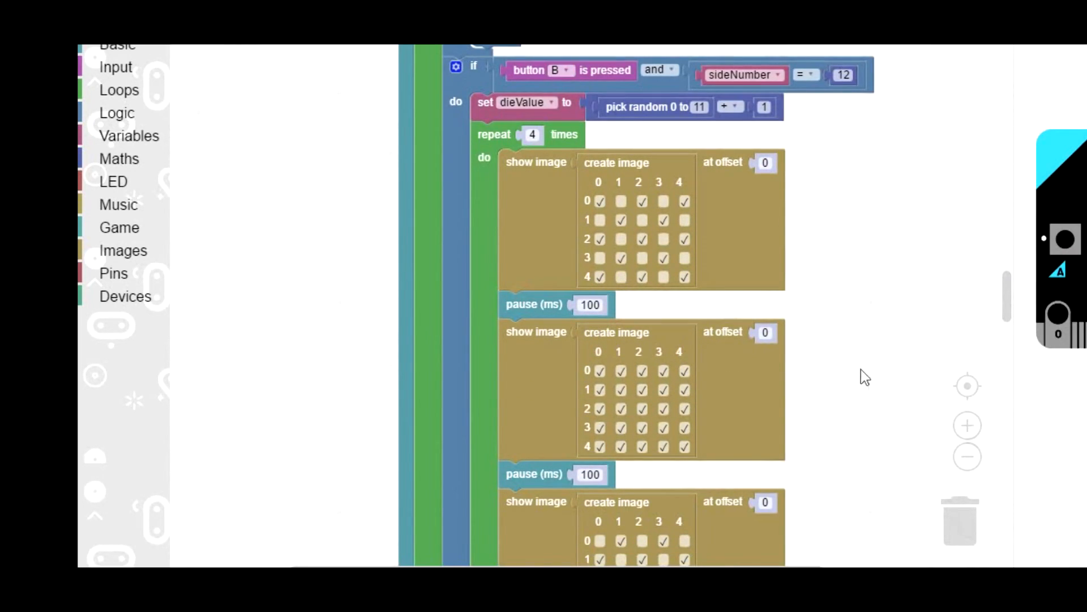
pyautogui.moveTo(1009, 291)
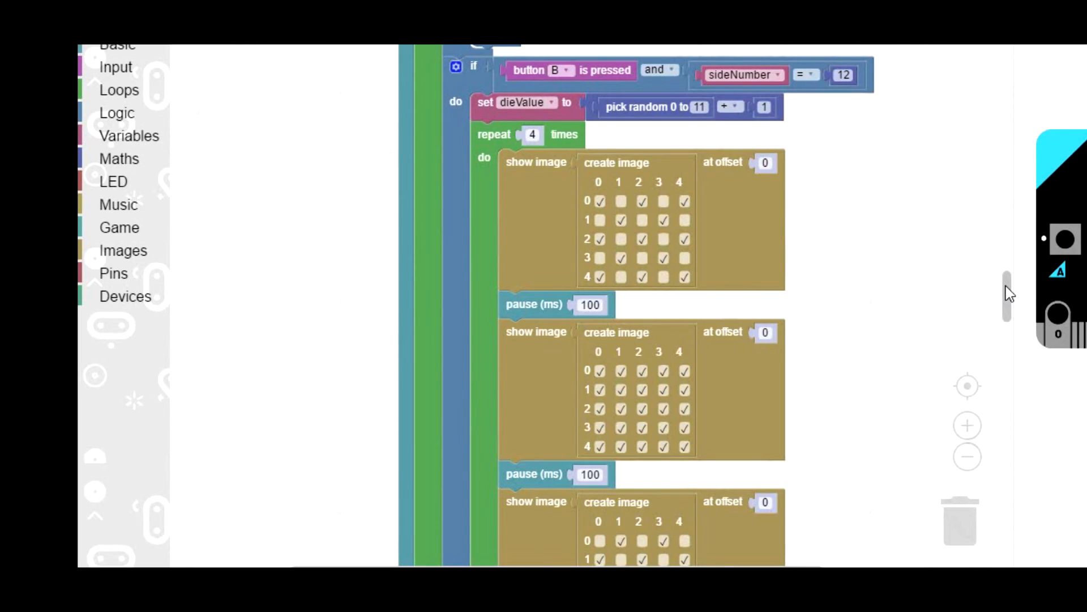
pyautogui.scroll(-3)
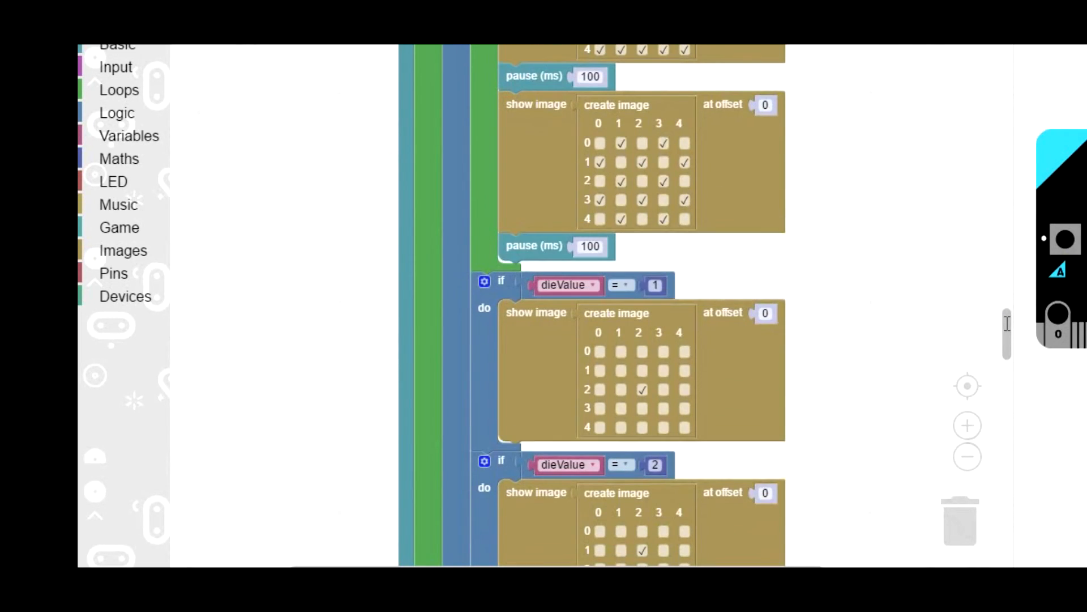
pyautogui.scroll(-3)
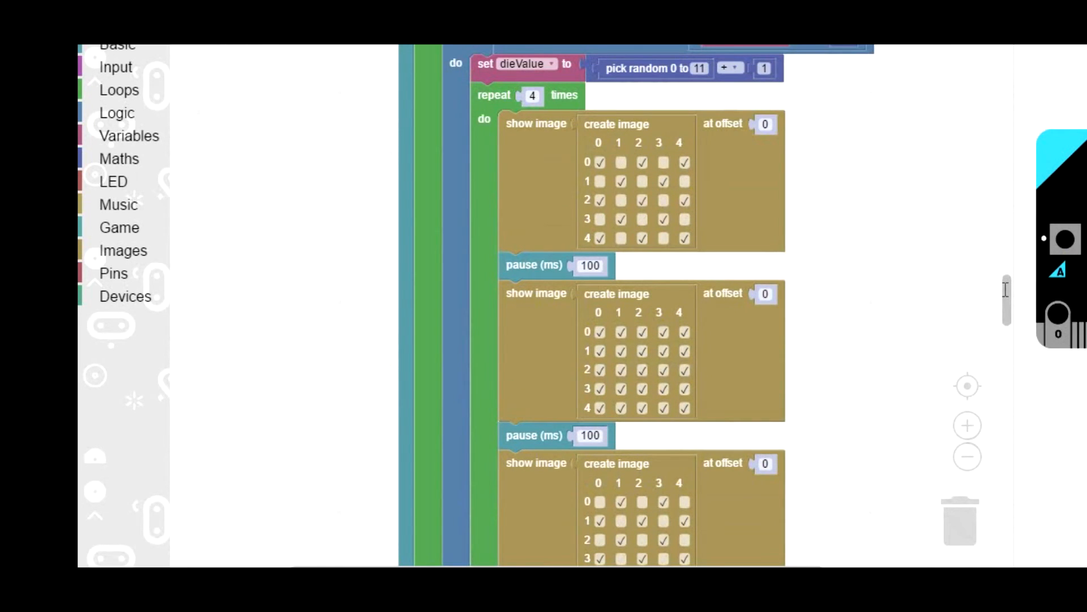
pyautogui.scroll(-3)
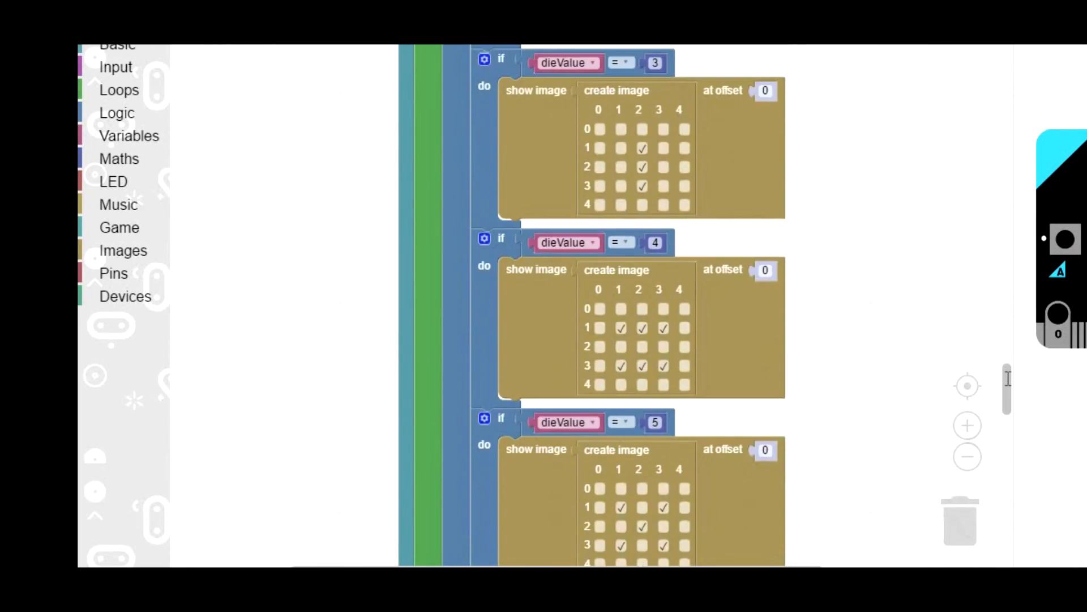
pyautogui.scroll(-3)
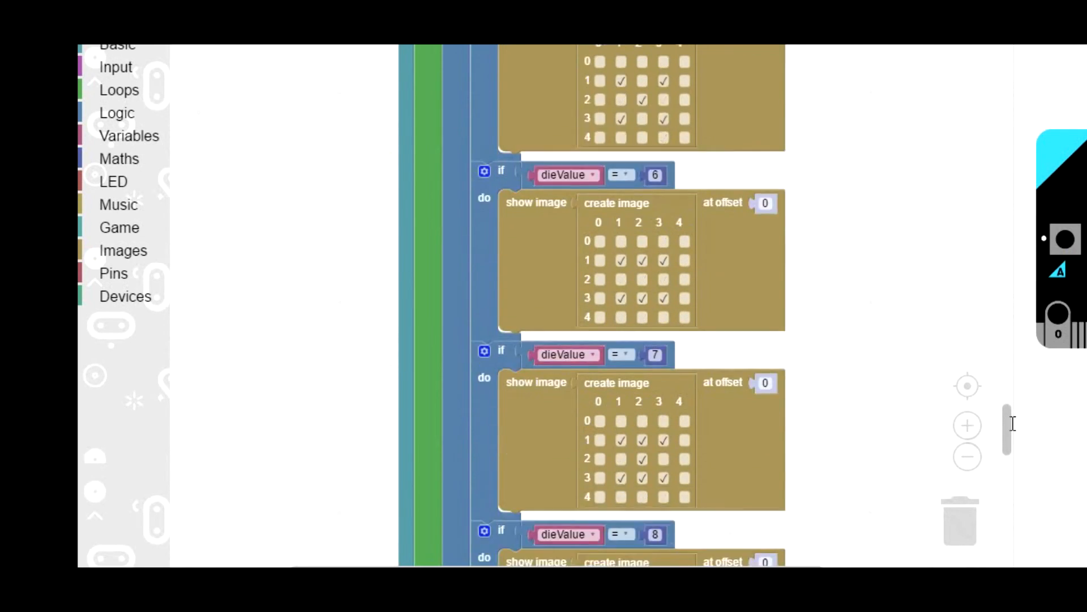
pyautogui.scroll(-3)
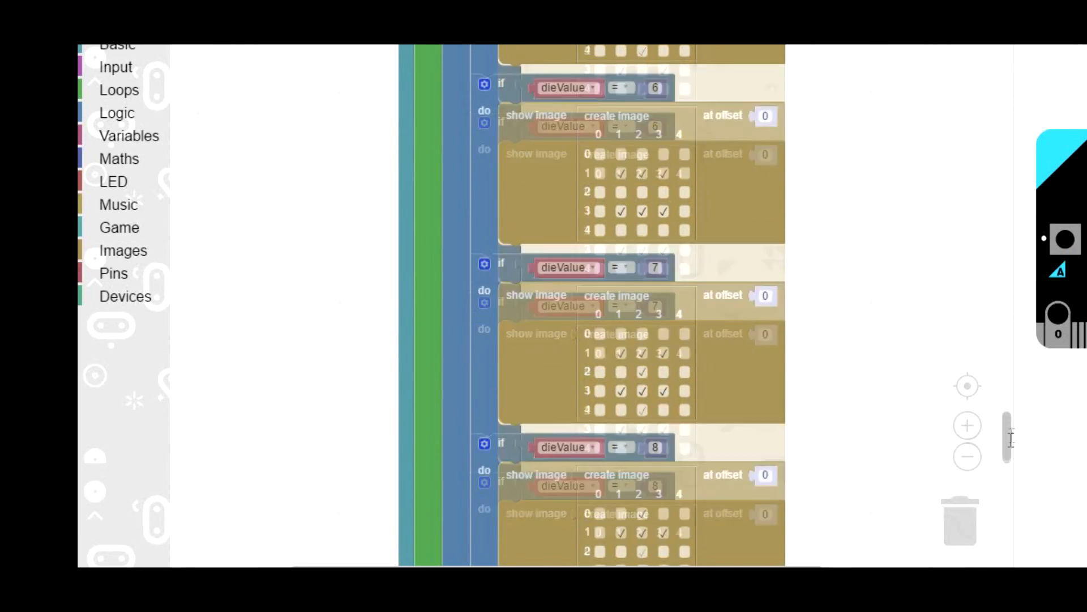
pyautogui.scroll(-3)
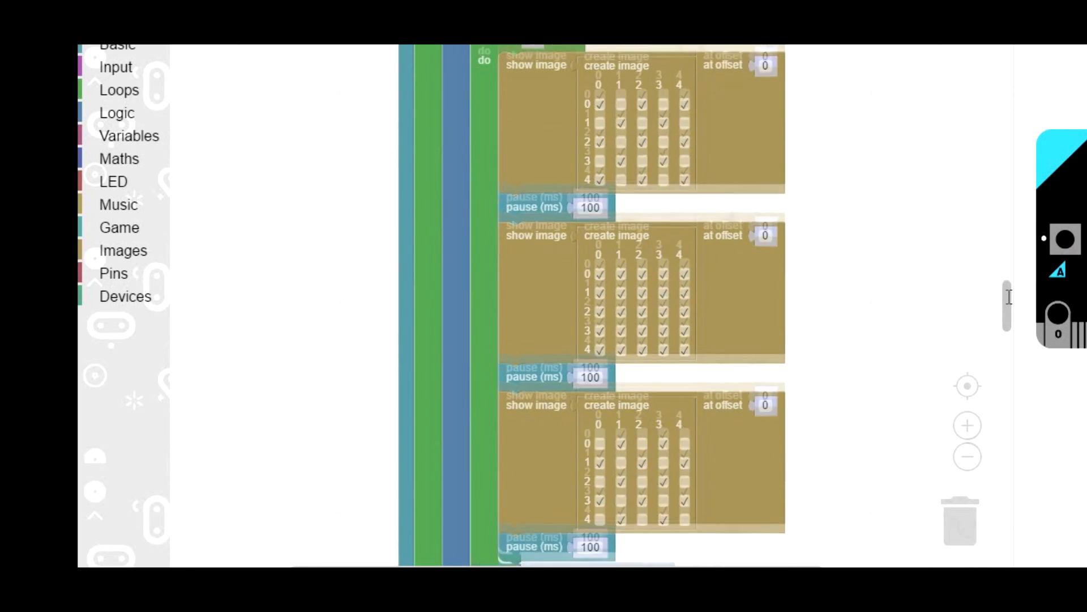
pyautogui.scroll(-3)
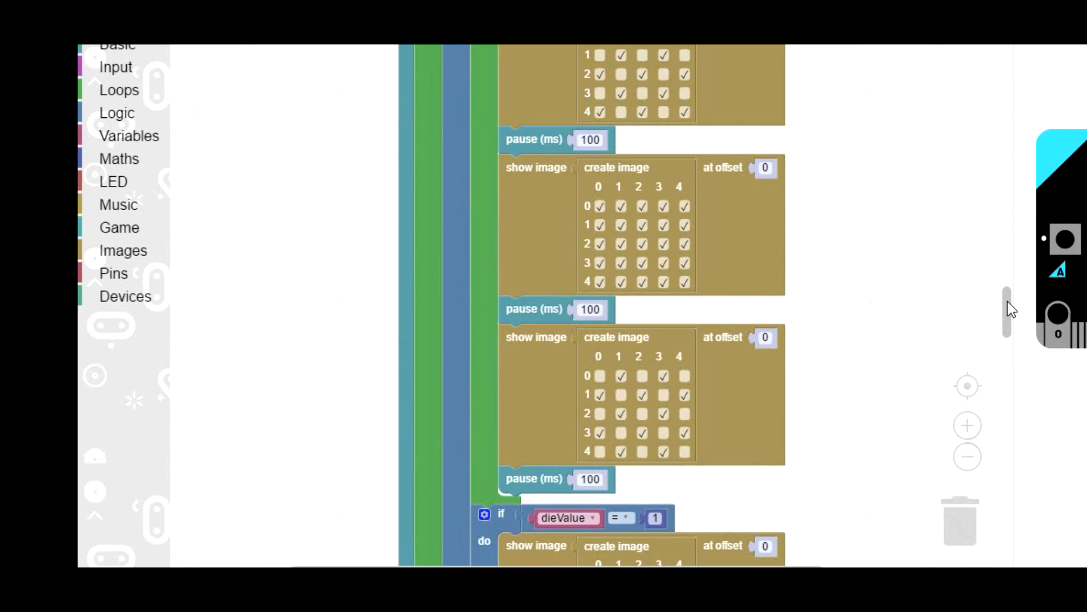
pyautogui.scroll(-3)
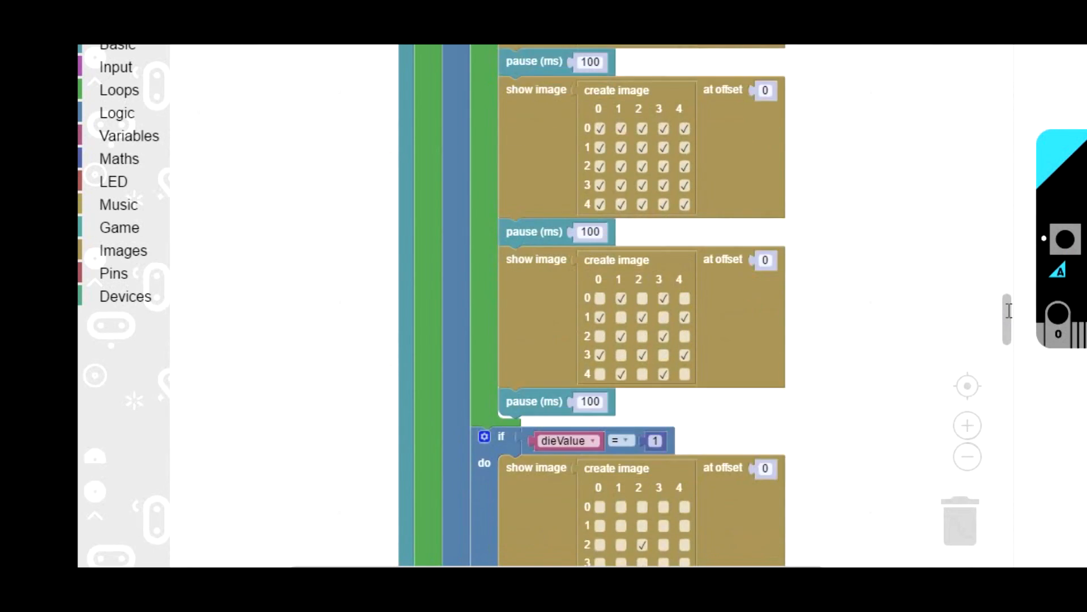
pyautogui.scroll(-3)
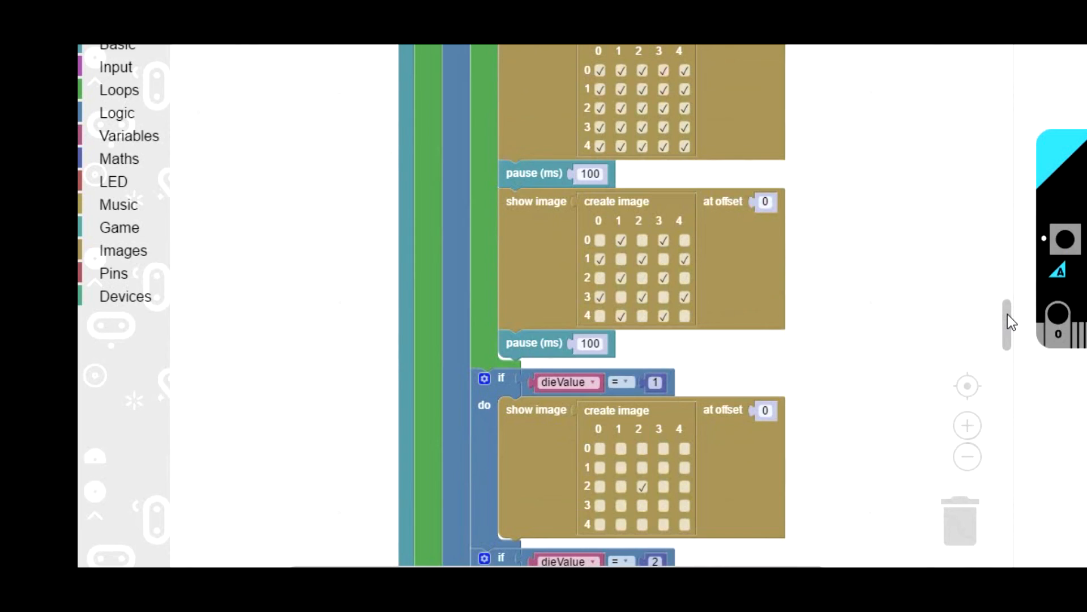